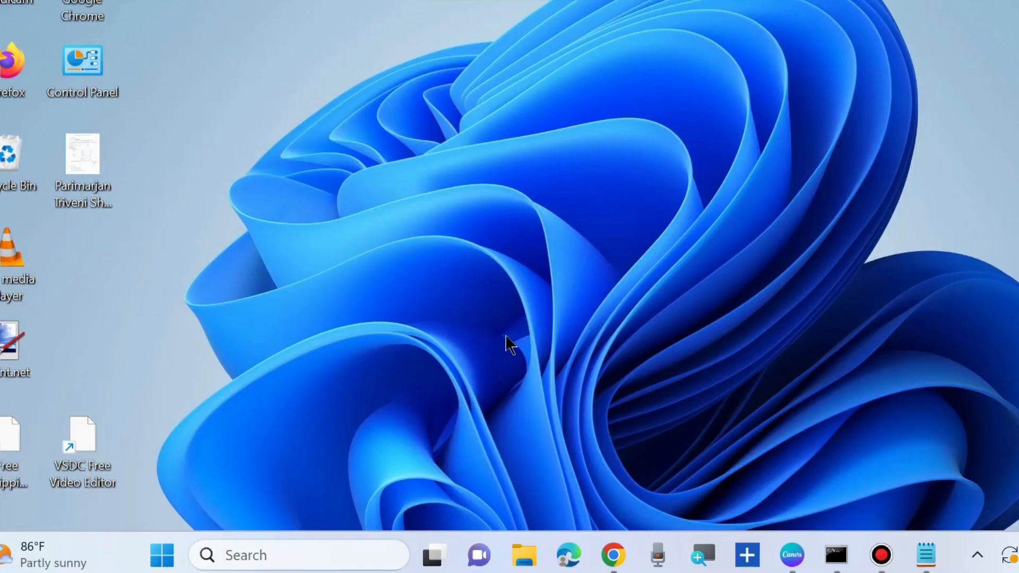
{"action": "mouse_move", "coordinate": [161, 555]}
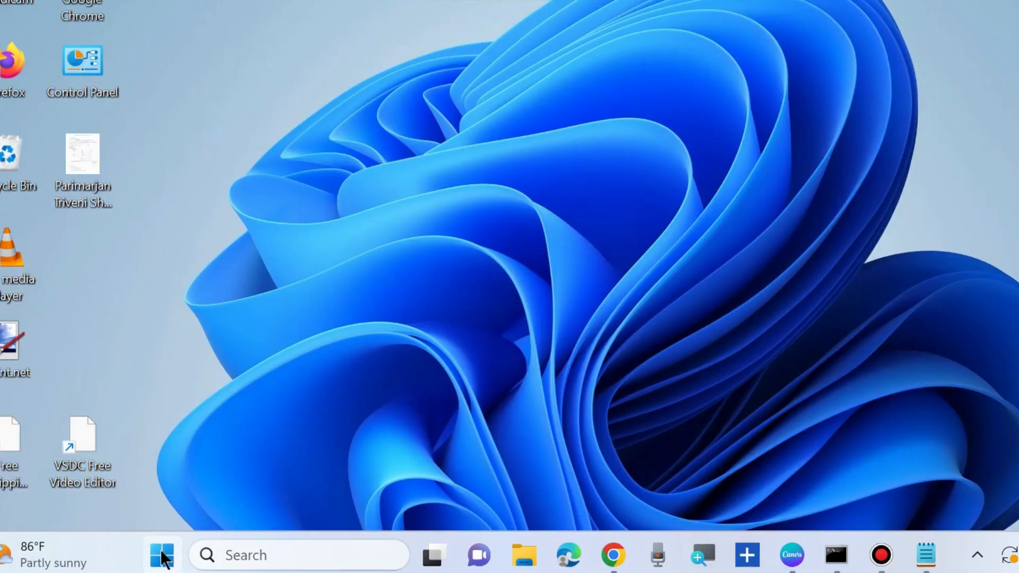
Step: Run services.msc from the Run dialog opened via the Start button's context menu
{"action": "right_click", "coordinate": [162, 556]}
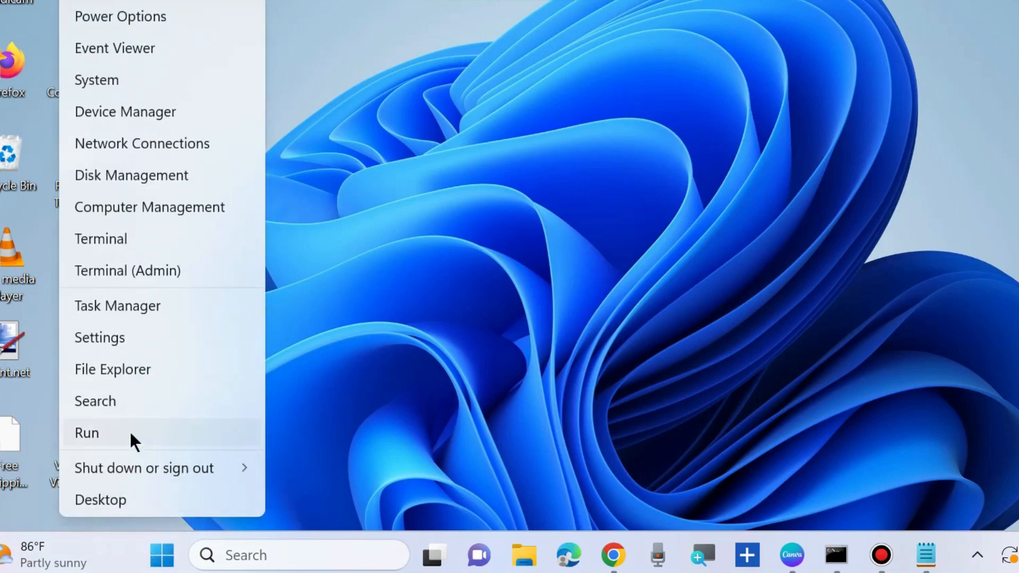
{"action": "left_click", "coordinate": [87, 433]}
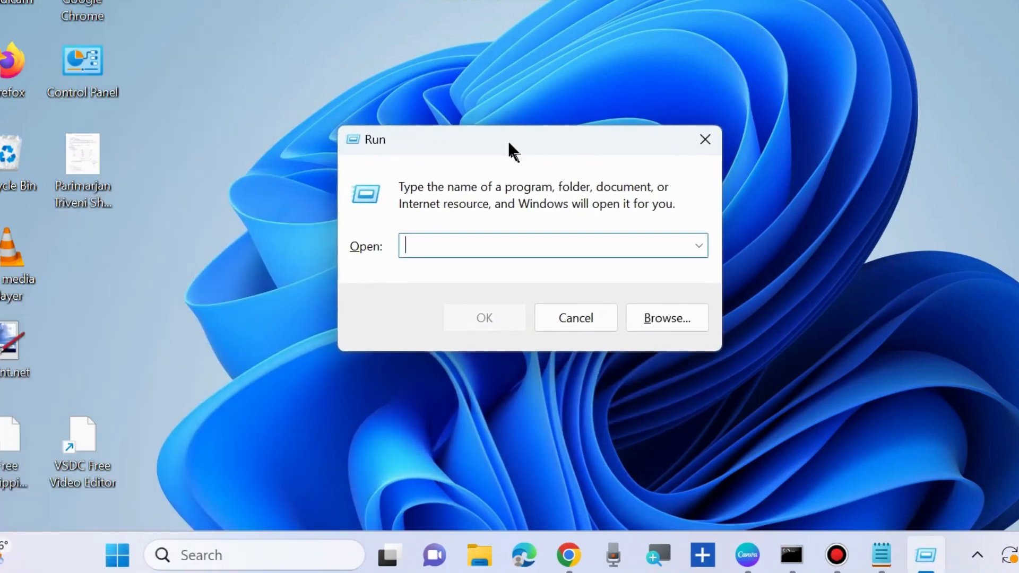
{"action": "type", "text": "services.msc"}
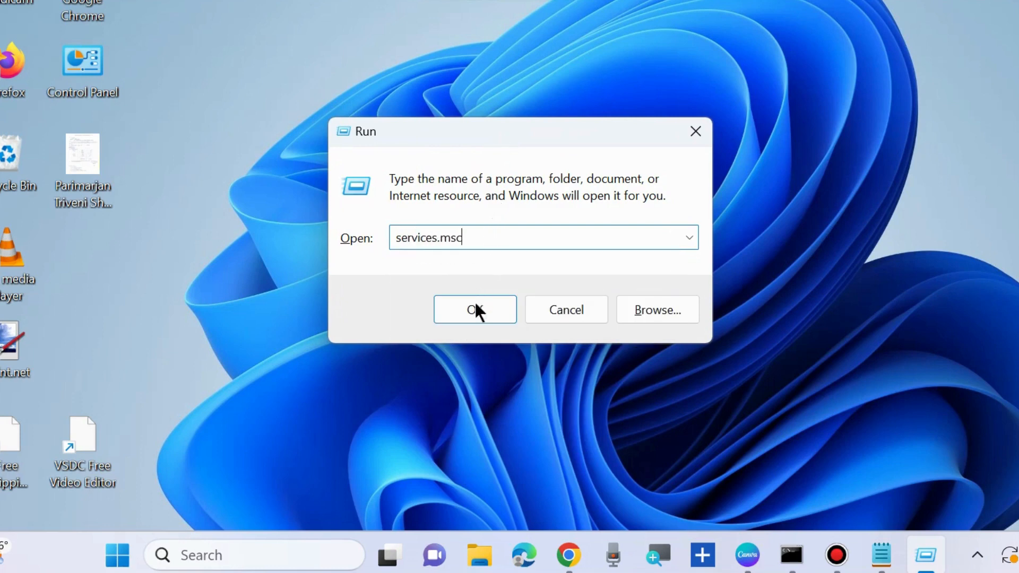
{"action": "left_click", "coordinate": [475, 309]}
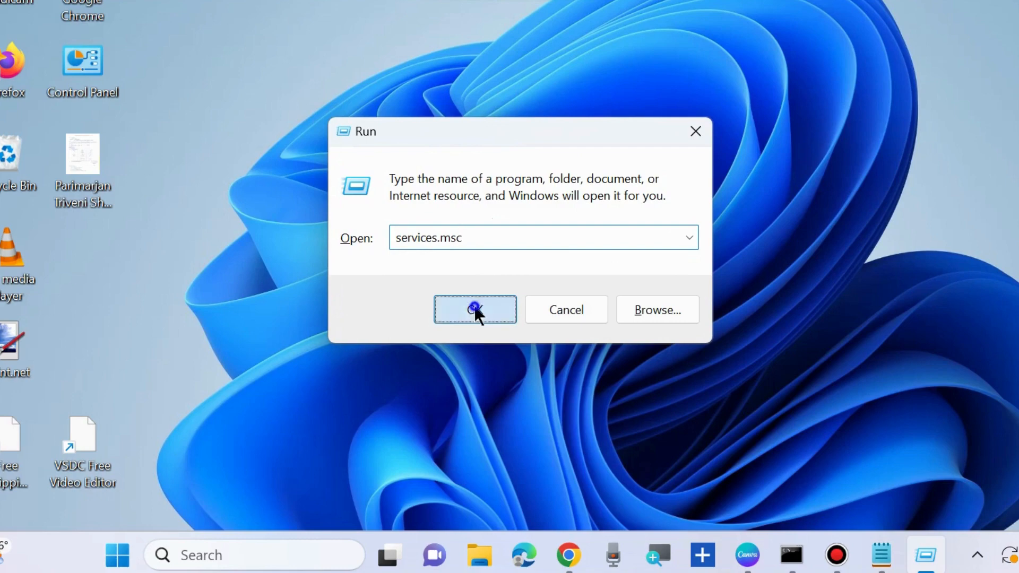
Step: Scroll the Services list down and select the Group Policy Client service
{"action": "left_click", "coordinate": [475, 309]}
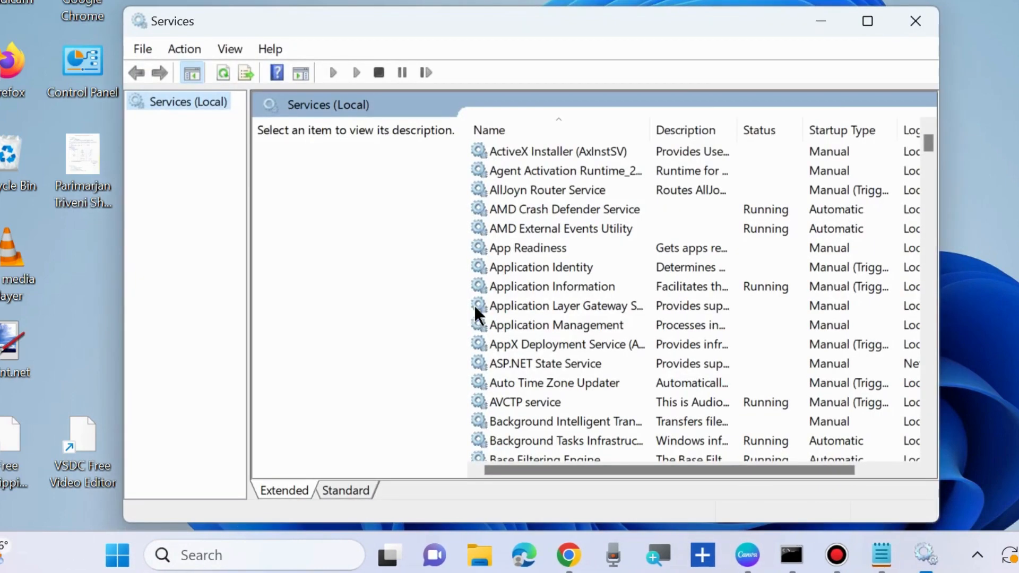
{"action": "scroll", "scroll_direction": "down", "scroll_amount": 3}
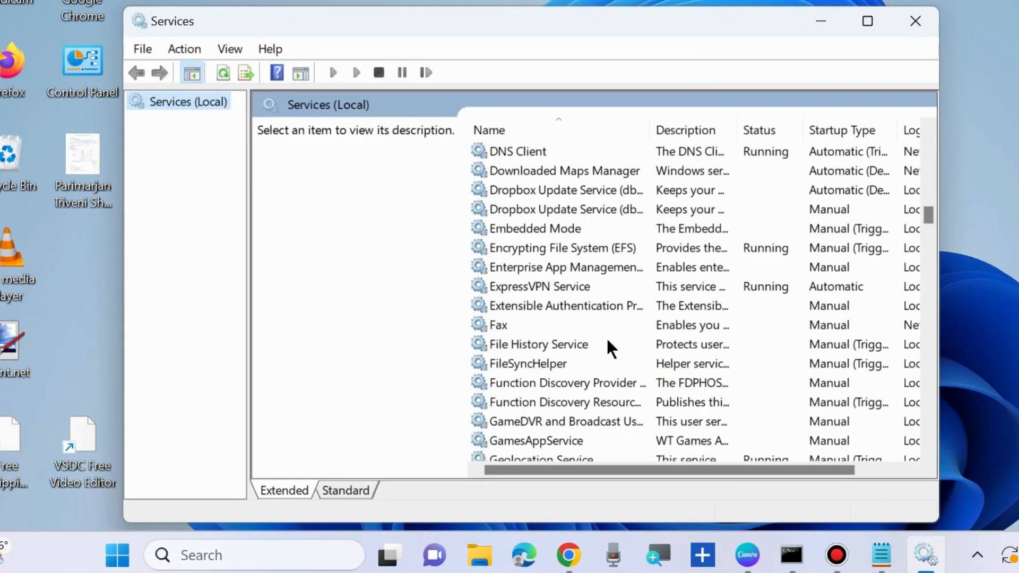
{"action": "scroll", "scroll_direction": "down", "scroll_amount": 3}
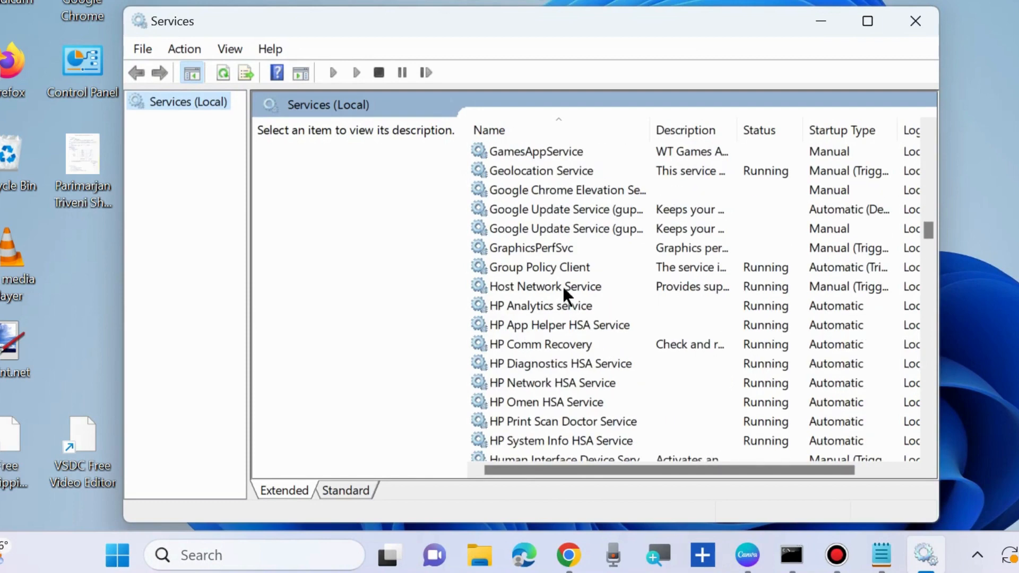
{"action": "left_click", "coordinate": [539, 266]}
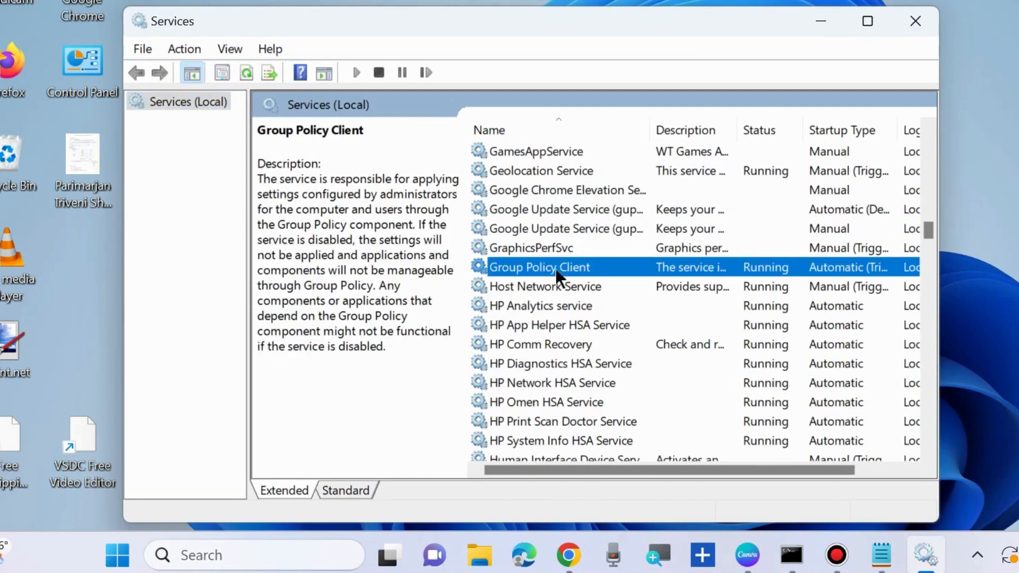
{"action": "mouse_move", "coordinate": [556, 279]}
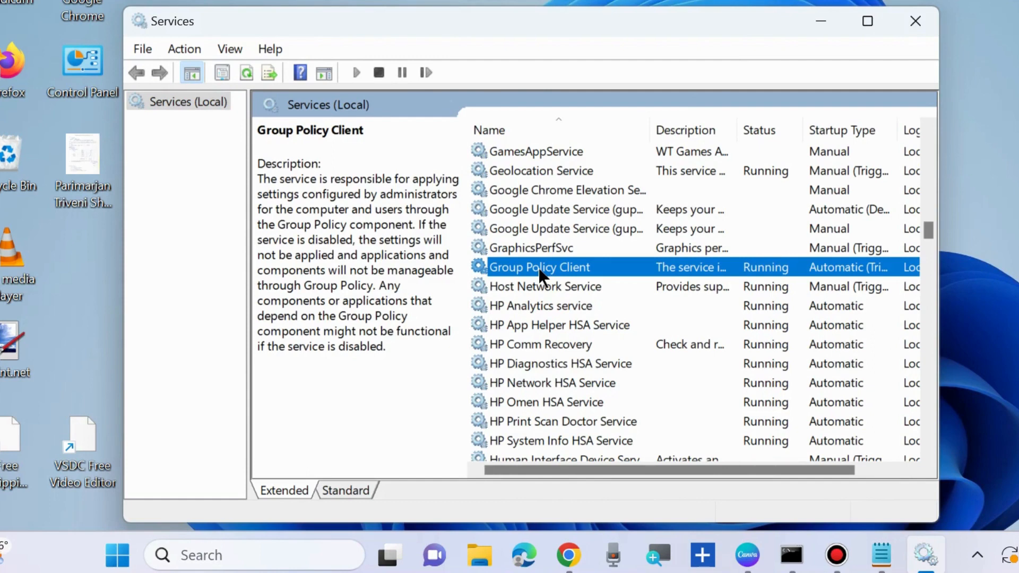
Step: Verify Group Policy Client shows Automatic startup and Running status, then close Services
{"action": "double_click", "coordinate": [539, 267]}
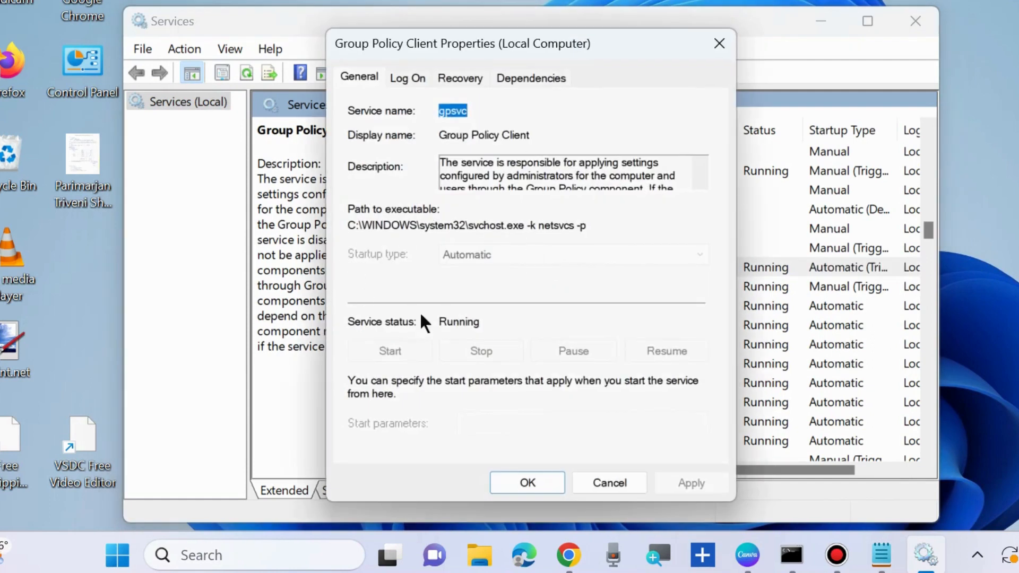
{"action": "mouse_move", "coordinate": [479, 263]}
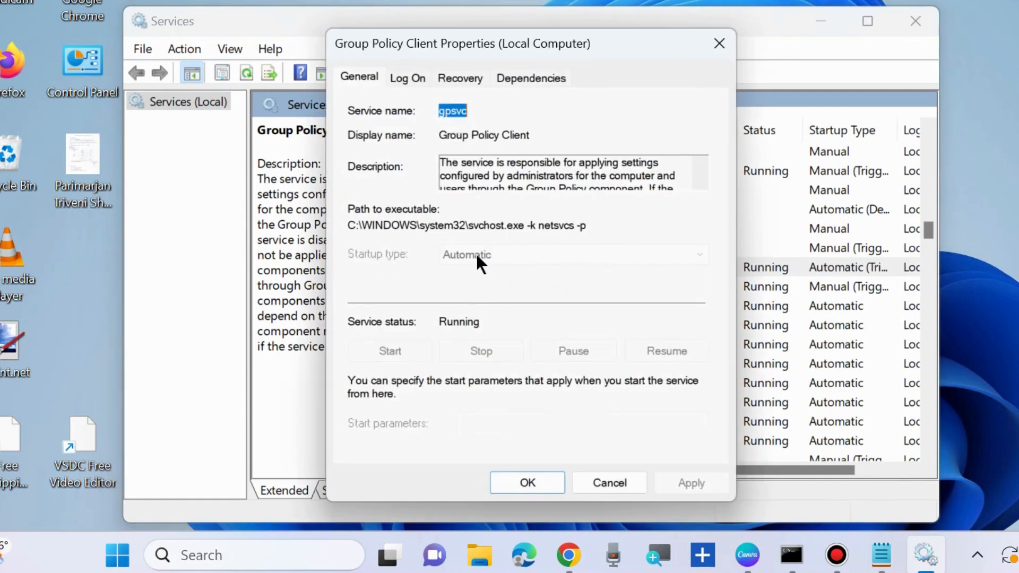
{"action": "mouse_move", "coordinate": [390, 360]}
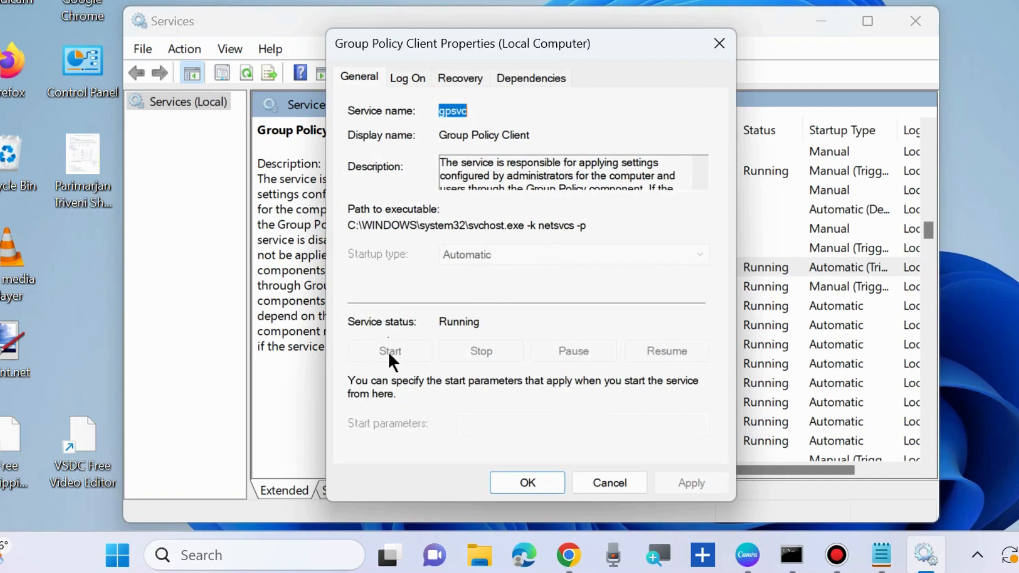
{"action": "mouse_move", "coordinate": [399, 367]}
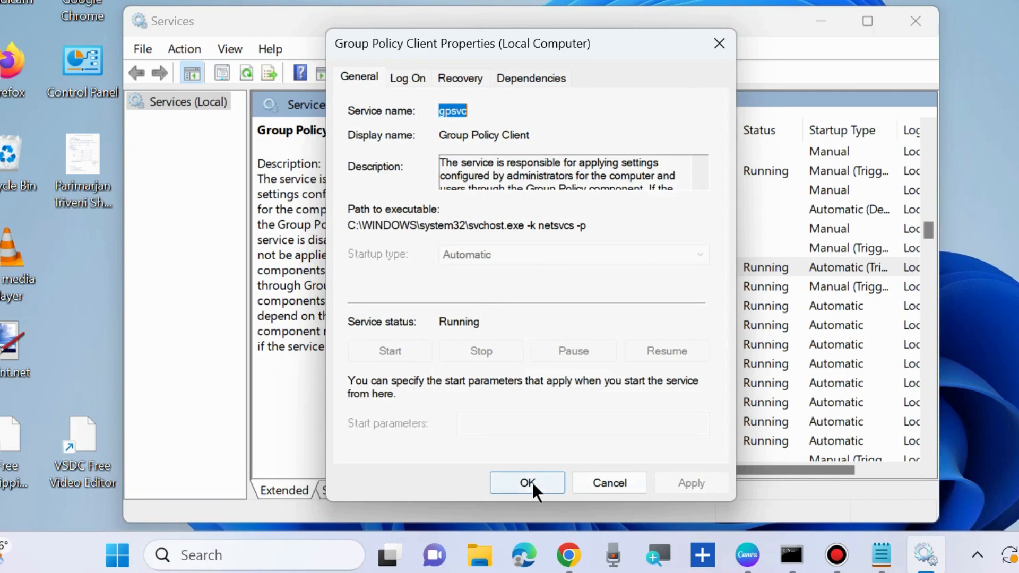
{"action": "left_click", "coordinate": [526, 483]}
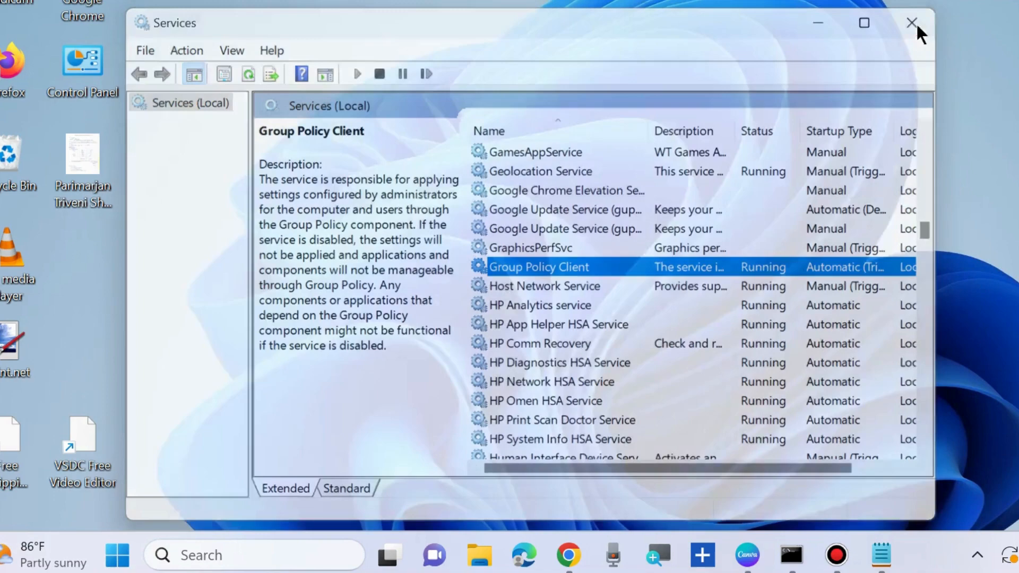
{"action": "left_click", "coordinate": [911, 23]}
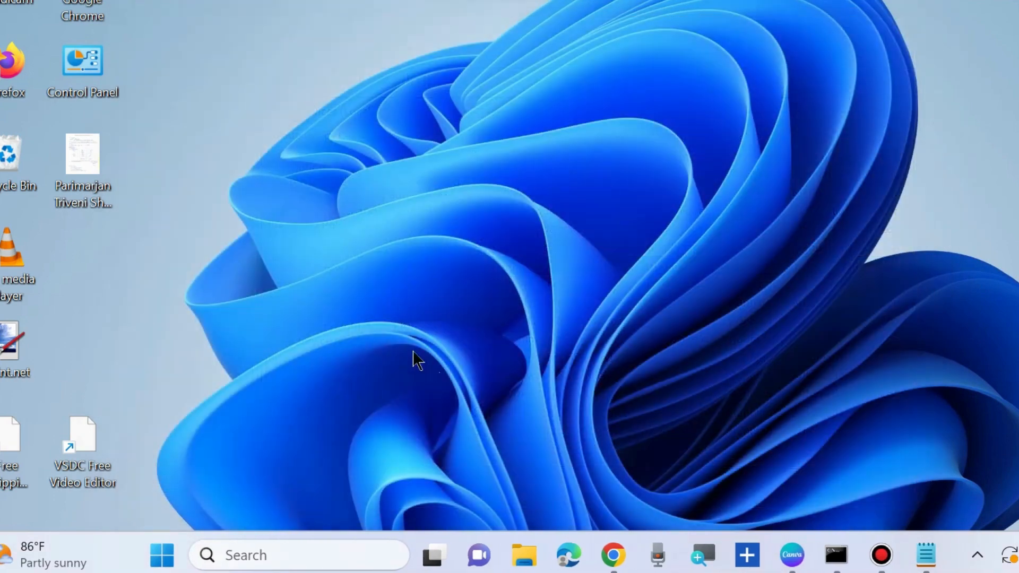
Step: Search for 'cmd' and run Command Prompt as administrator
{"action": "left_click", "coordinate": [298, 556]}
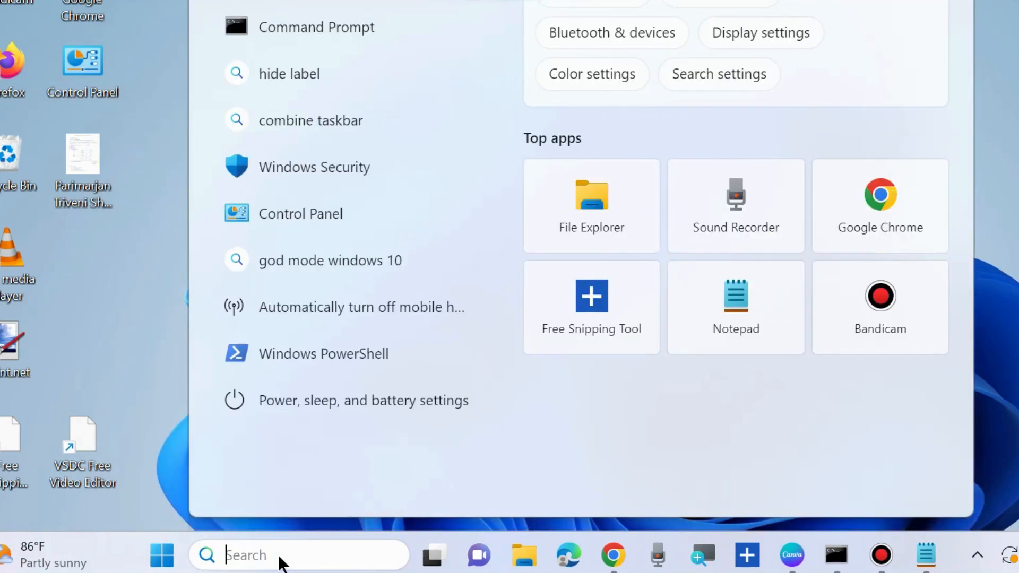
{"action": "type", "text": "cmd"}
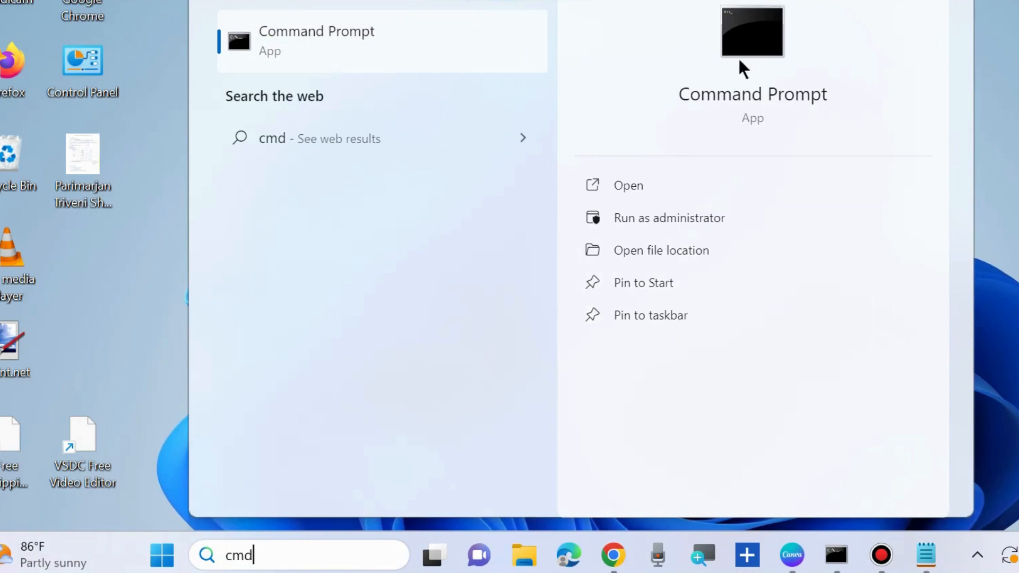
{"action": "mouse_move", "coordinate": [670, 218]}
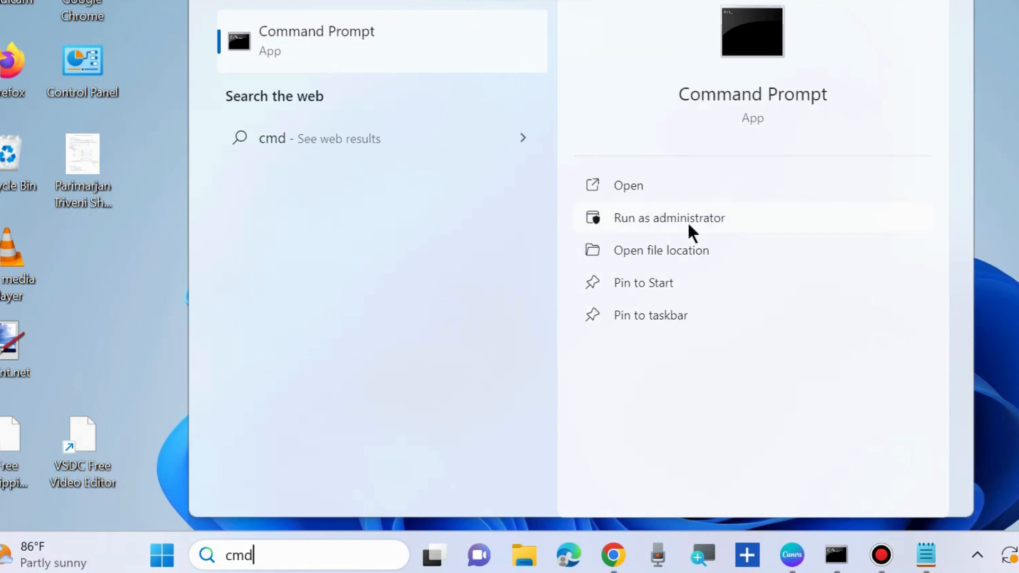
{"action": "mouse_move", "coordinate": [839, 556]}
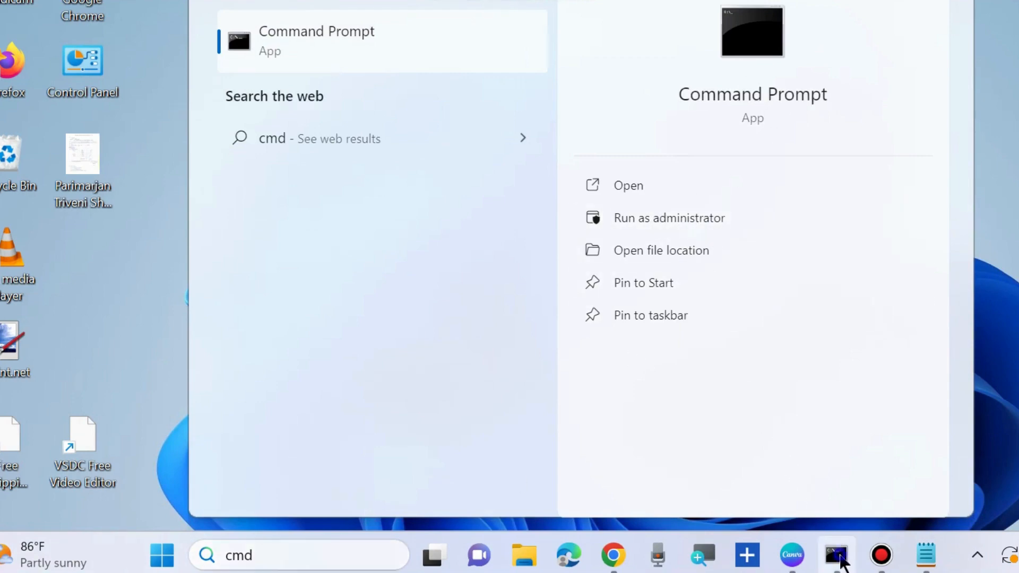
{"action": "left_click", "coordinate": [669, 218]}
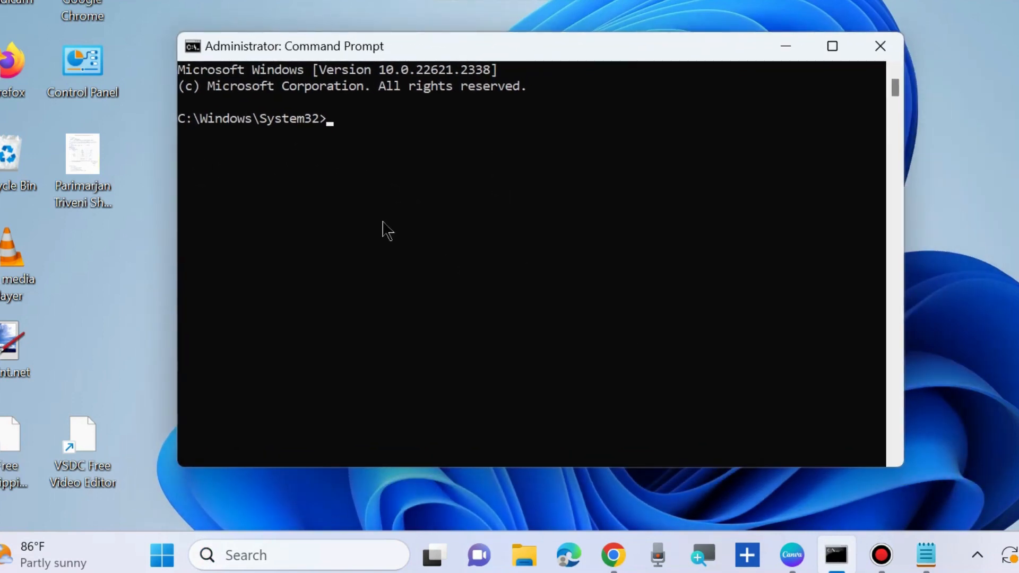
Step: Open the DISM notes and select the checkhealth and restorehealth command lines
{"action": "left_click", "coordinate": [925, 555]}
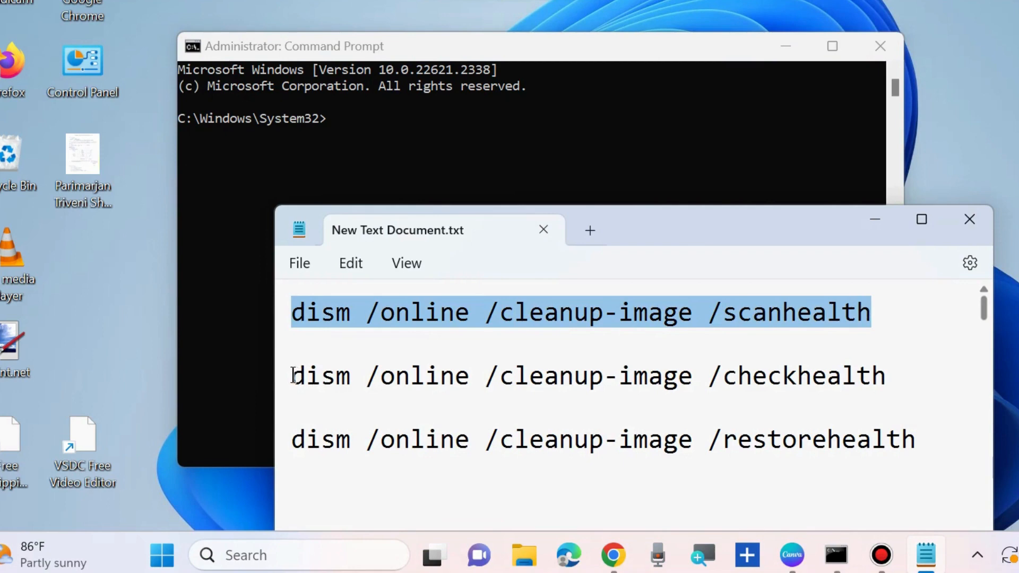
{"action": "triple_click", "coordinate": [520, 376]}
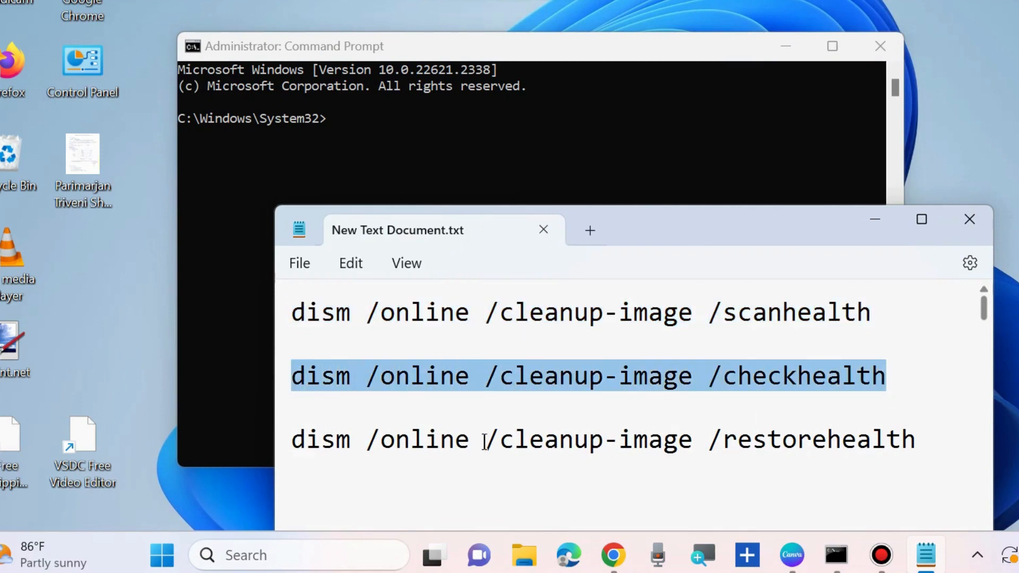
{"action": "left_click", "coordinate": [299, 439]}
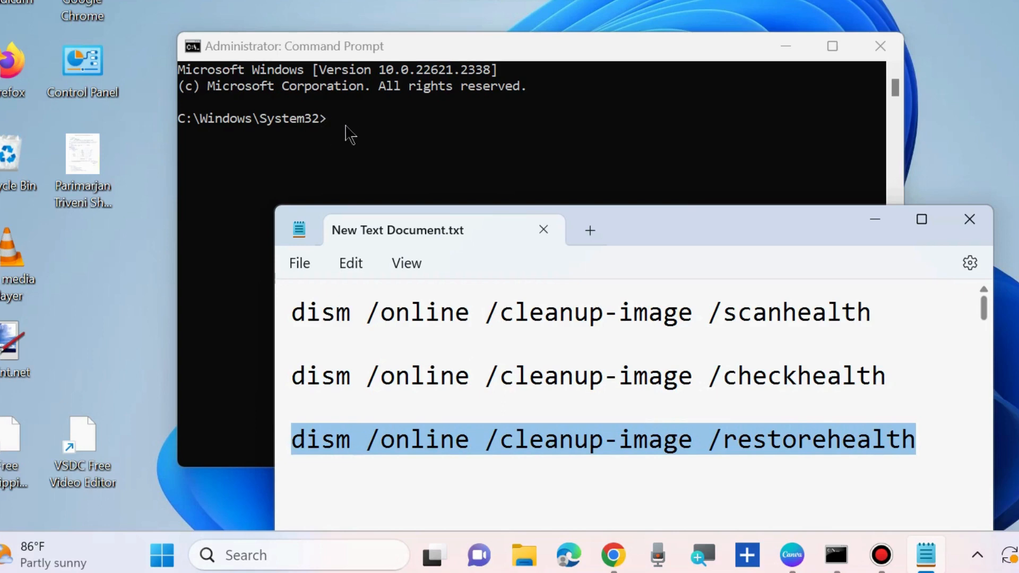
{"action": "mouse_move", "coordinate": [354, 147]}
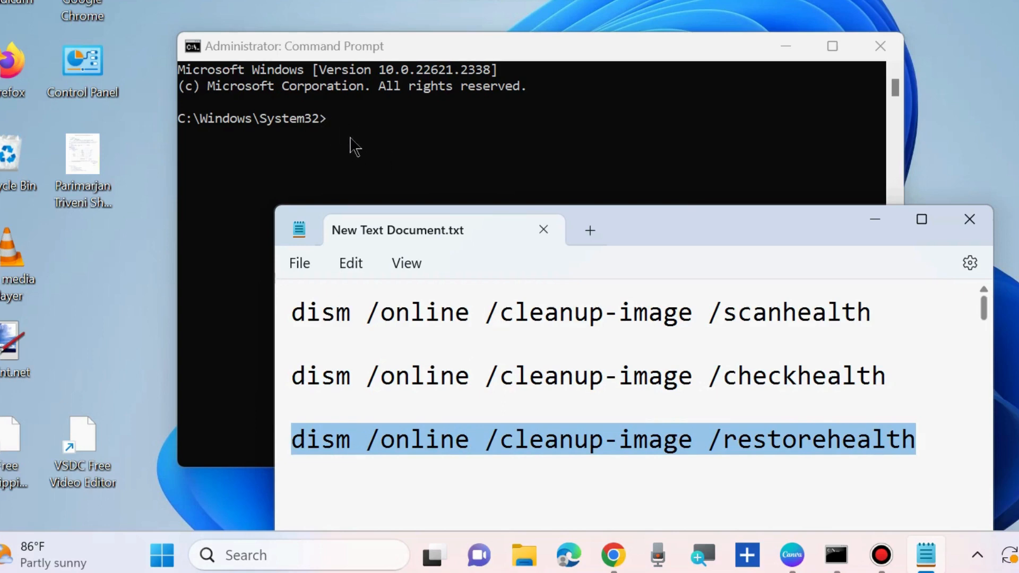
Step: Run sfc /scannow in the administrator Command Prompt
{"action": "left_click", "coordinate": [345, 136]}
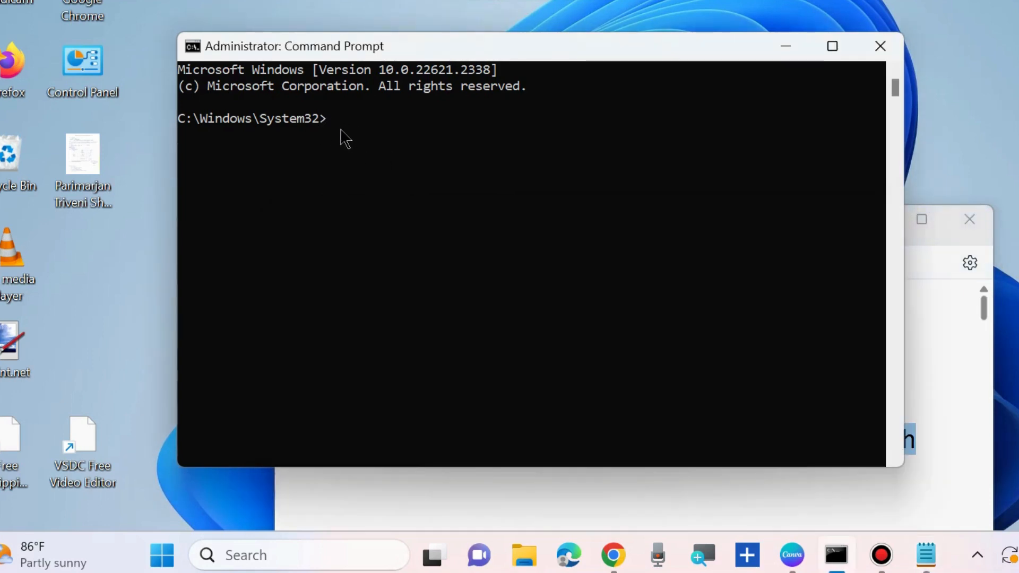
{"action": "type", "text": "sfc /s"}
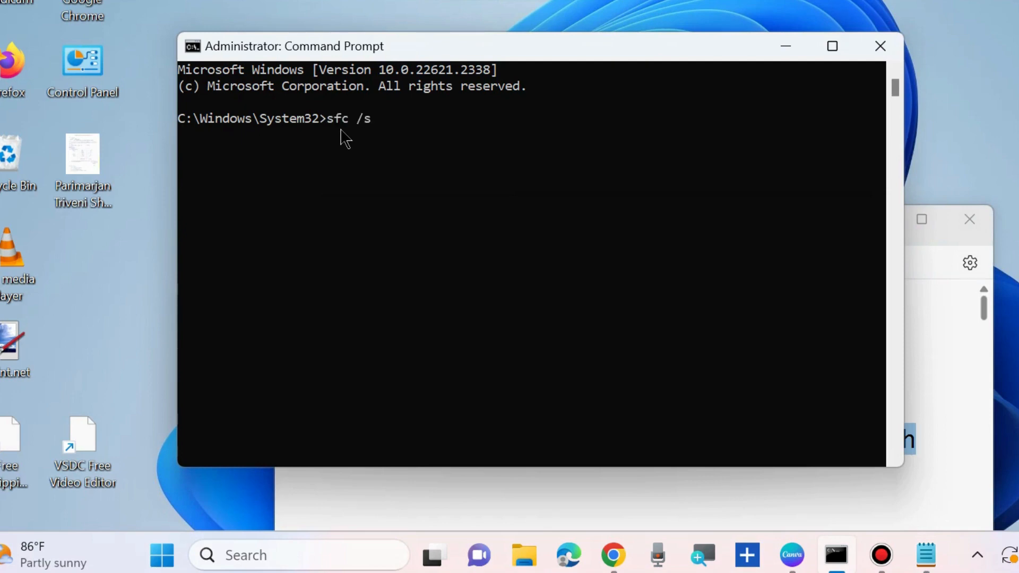
{"action": "type", "text": "cannow"}
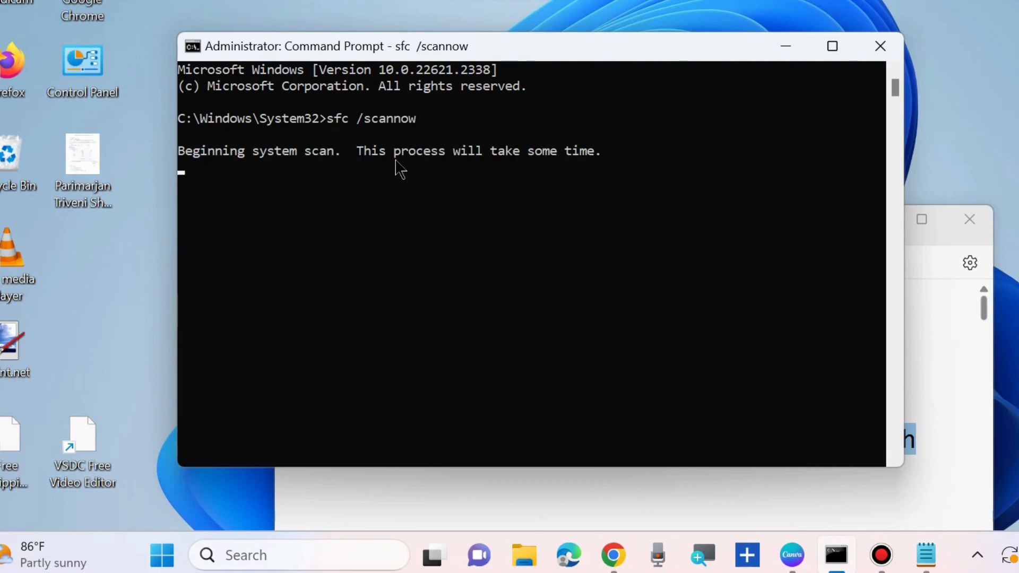
{"action": "mouse_move", "coordinate": [350, 176]}
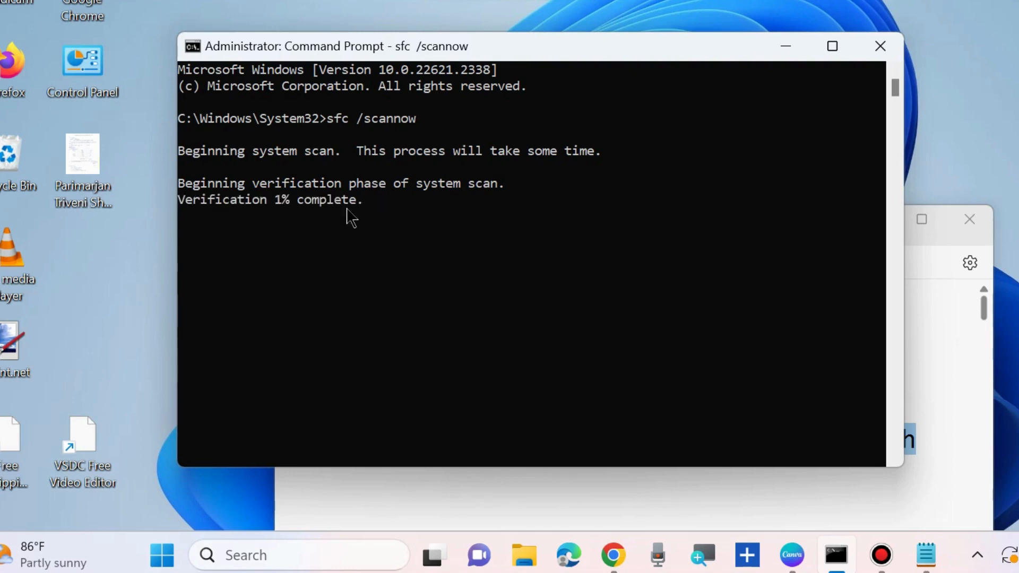
{"action": "mouse_move", "coordinate": [880, 46]}
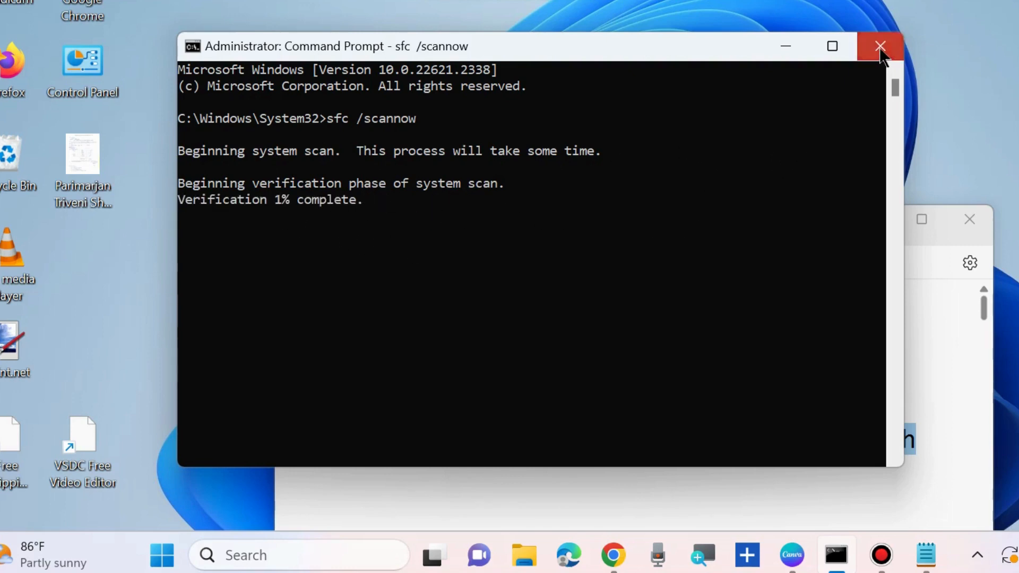
Step: Close Command Prompt and launch rstrui from the Run dialog
{"action": "left_click", "coordinate": [880, 46]}
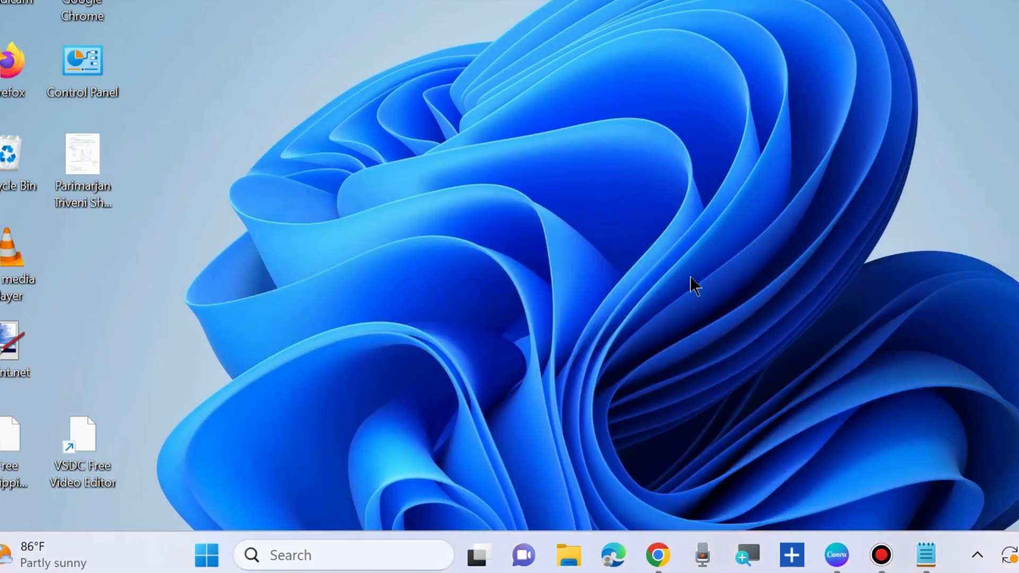
{"action": "mouse_move", "coordinate": [236, 489]}
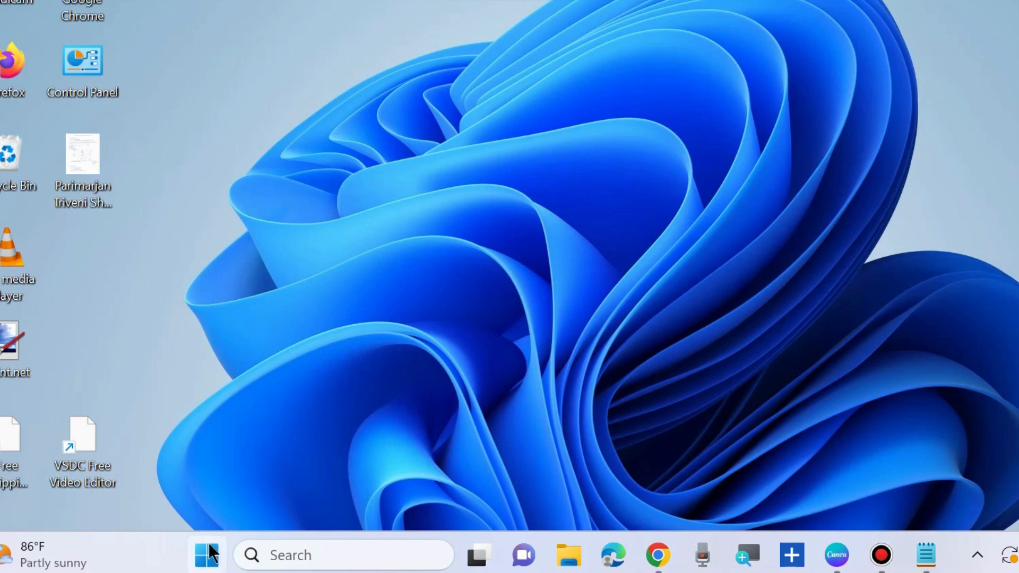
{"action": "right_click", "coordinate": [206, 556]}
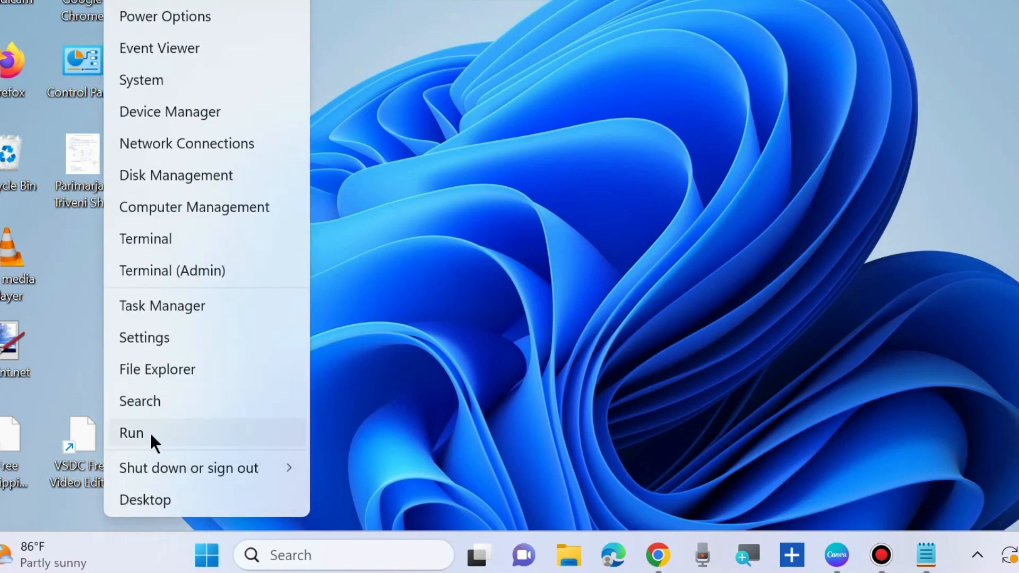
{"action": "left_click", "coordinate": [131, 433]}
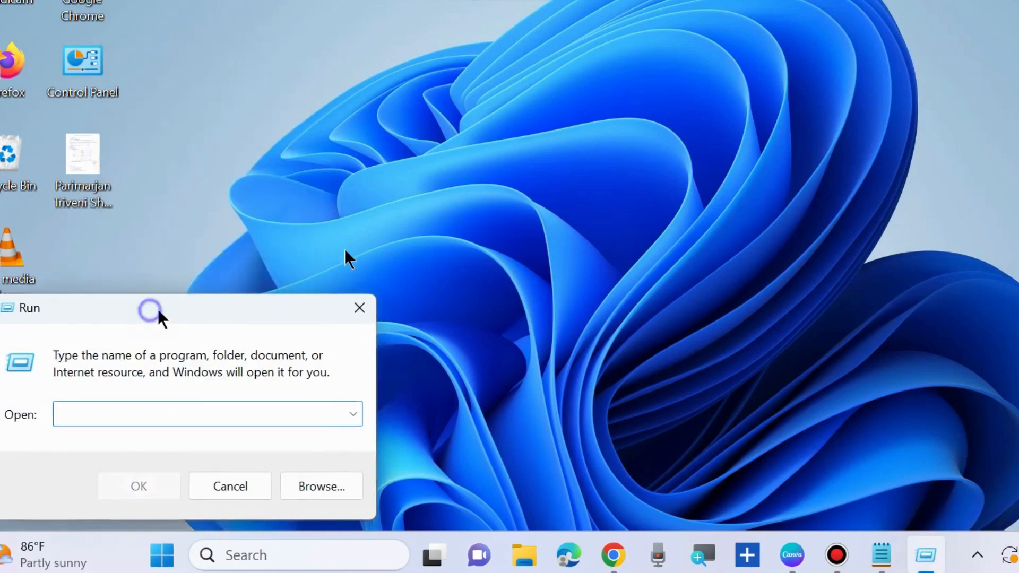
{"action": "type", "text": "rs"}
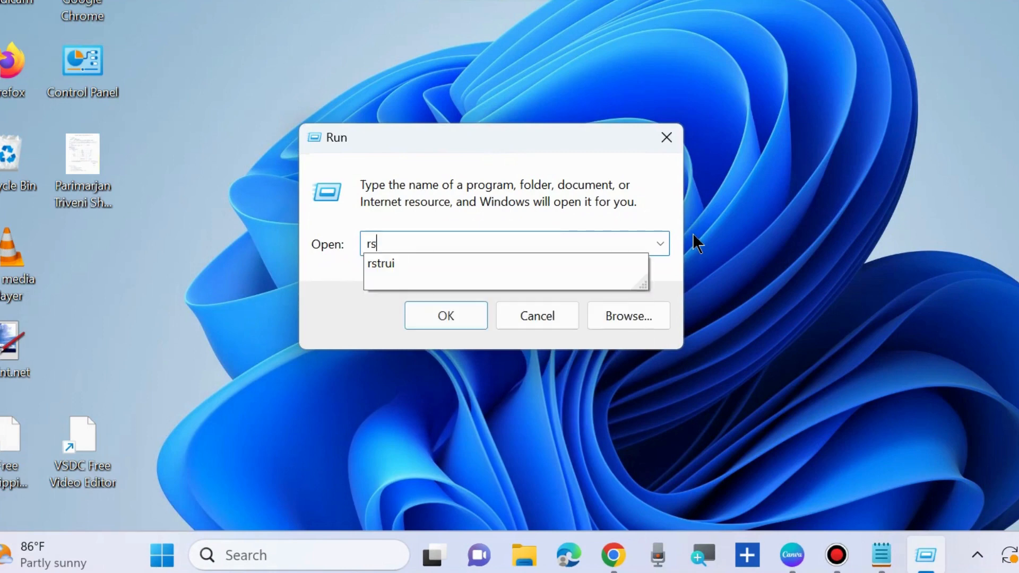
{"action": "left_click", "coordinate": [380, 263]}
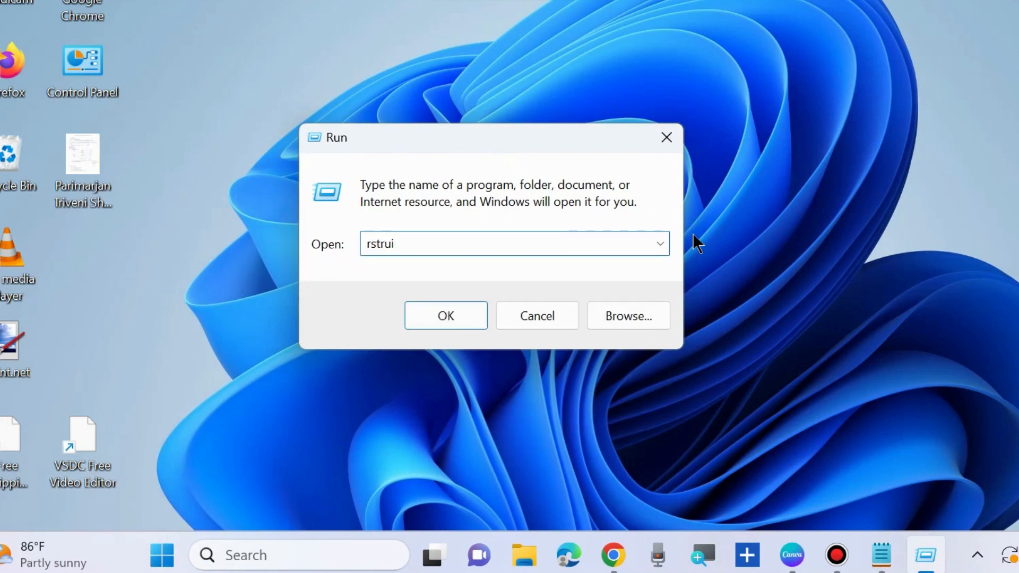
{"action": "left_click", "coordinate": [391, 243]}
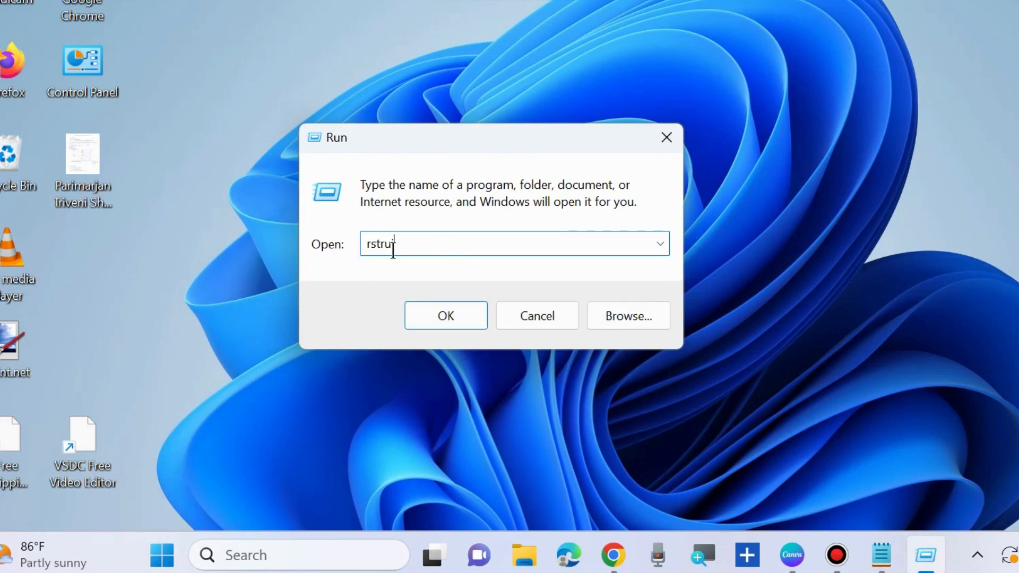
{"action": "type", "text": "i"}
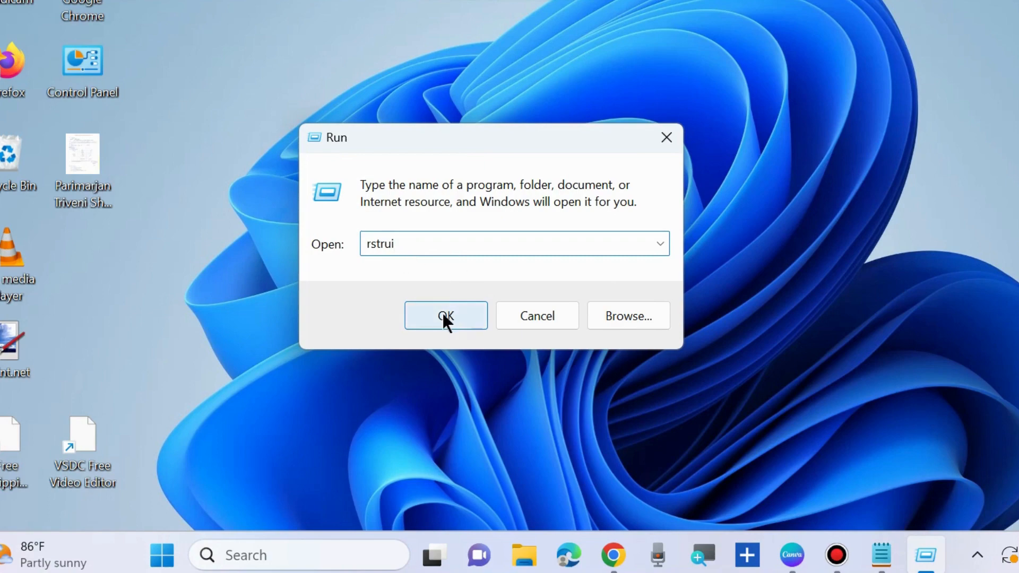
{"action": "left_click", "coordinate": [446, 316]}
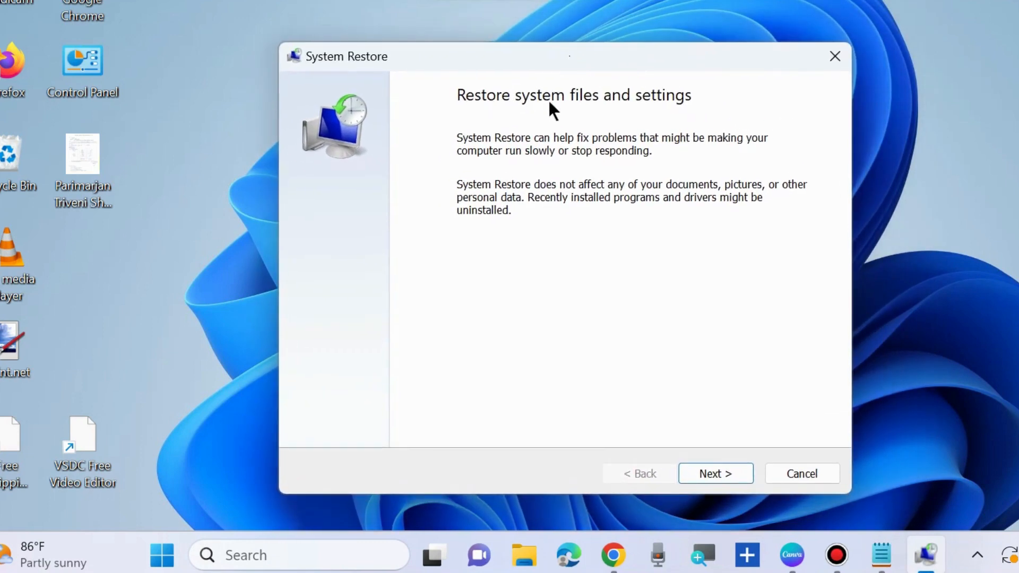
{"action": "mouse_move", "coordinate": [664, 113]}
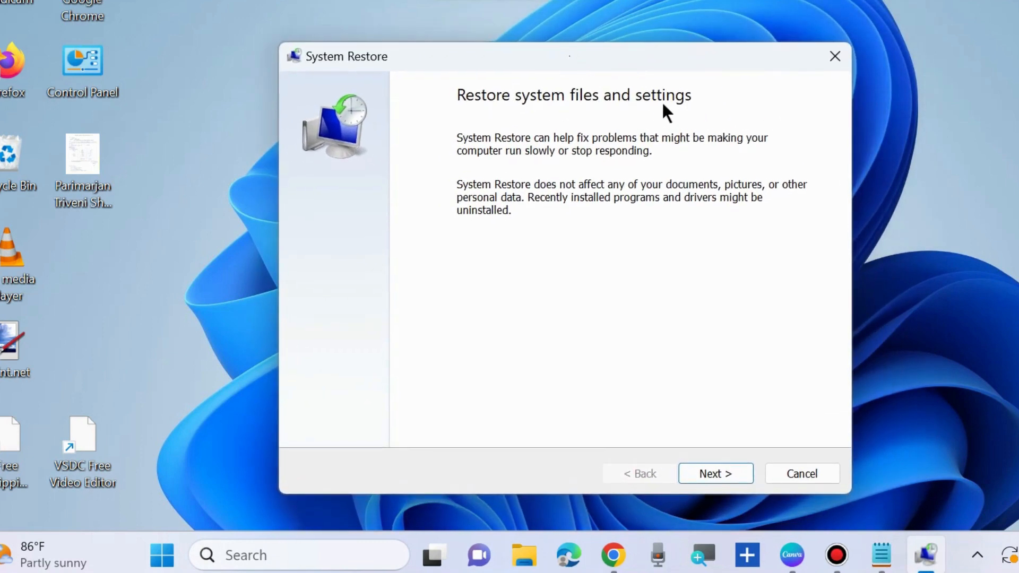
{"action": "mouse_move", "coordinate": [715, 473]}
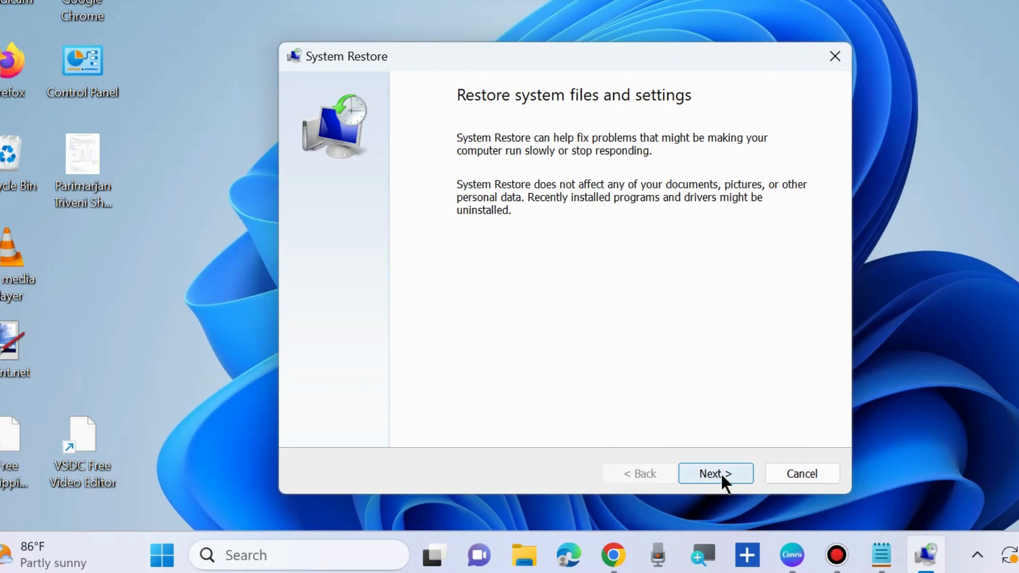
{"action": "left_click", "coordinate": [715, 473]}
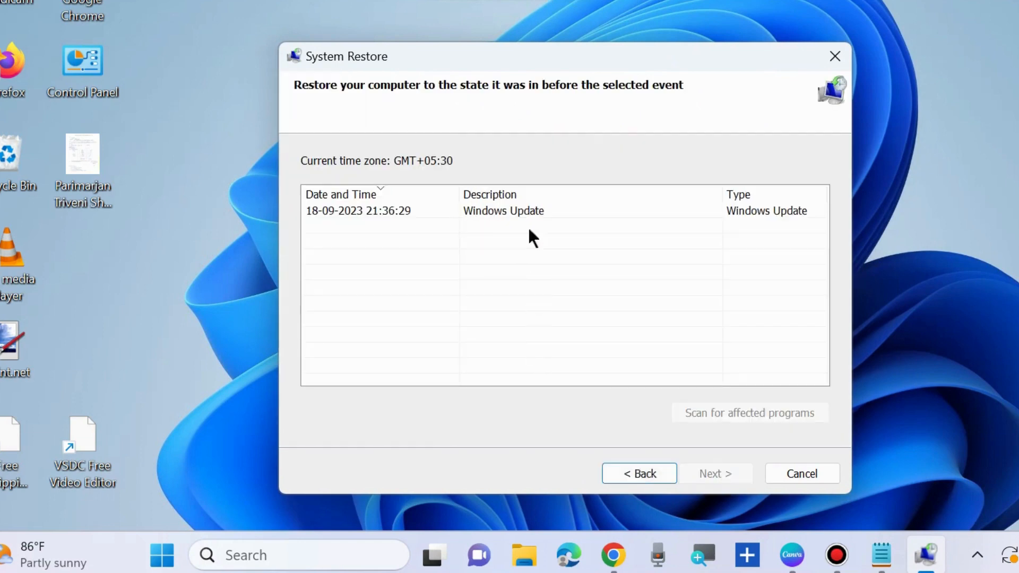
{"action": "mouse_move", "coordinate": [400, 218]}
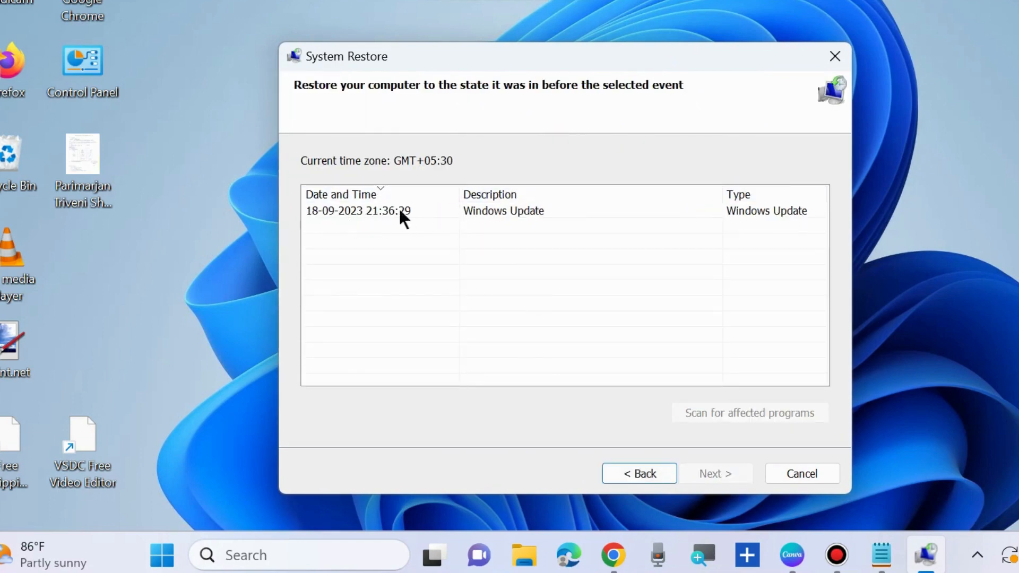
{"action": "mouse_move", "coordinate": [500, 219]}
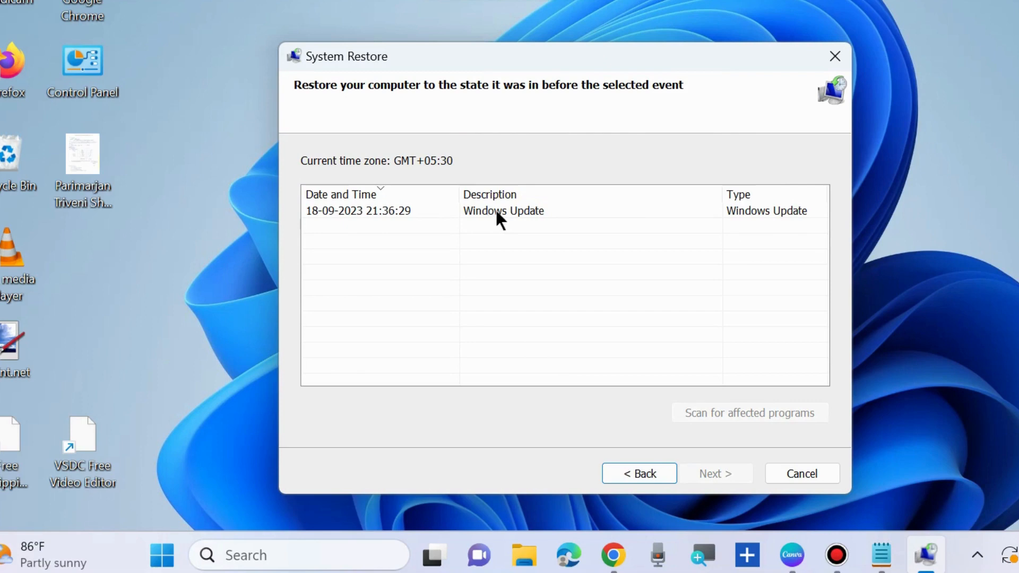
{"action": "left_click", "coordinate": [504, 210]}
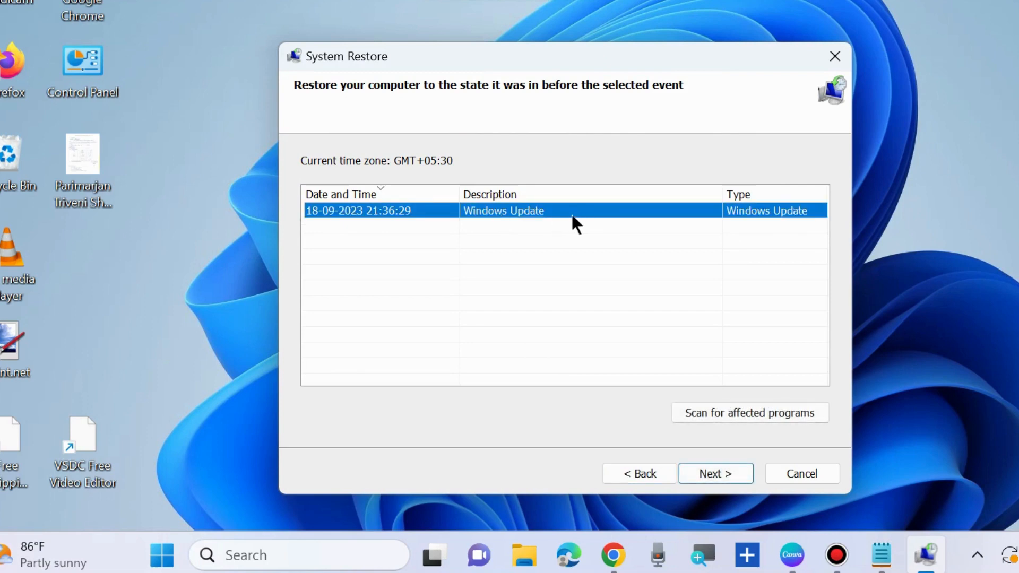
{"action": "left_click", "coordinate": [715, 473]}
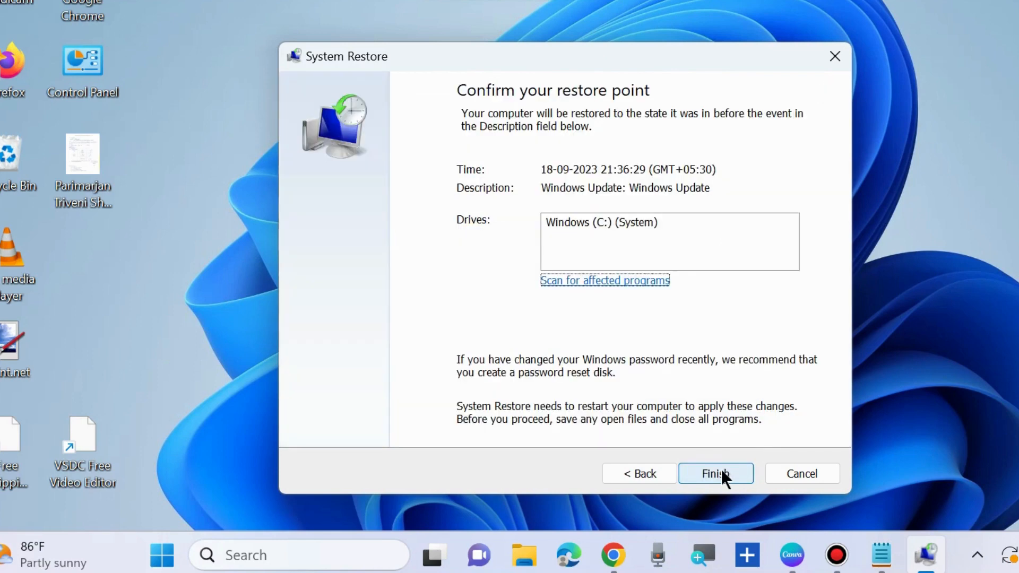
{"action": "mouse_move", "coordinate": [588, 107]}
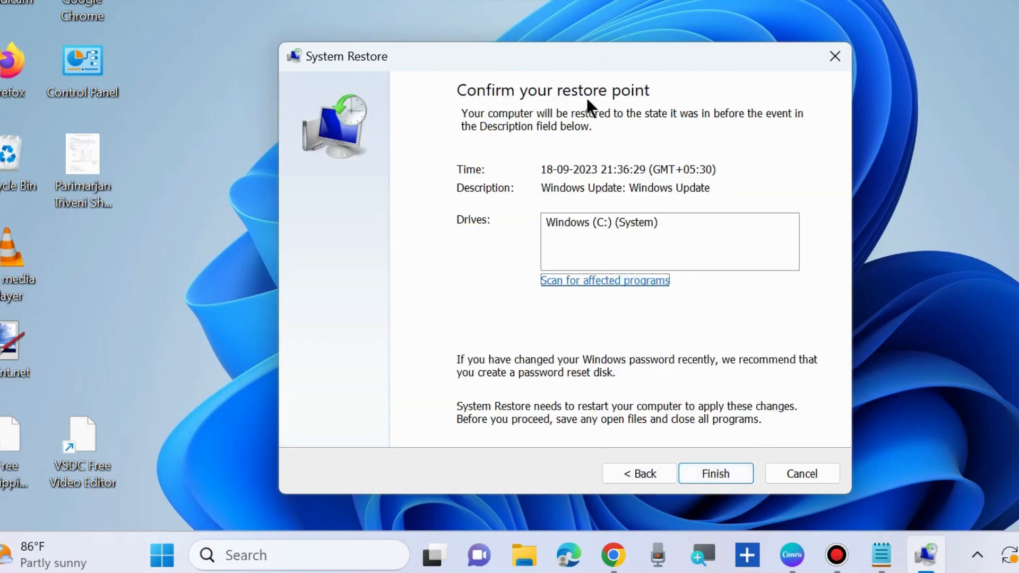
{"action": "mouse_move", "coordinate": [450, 100]}
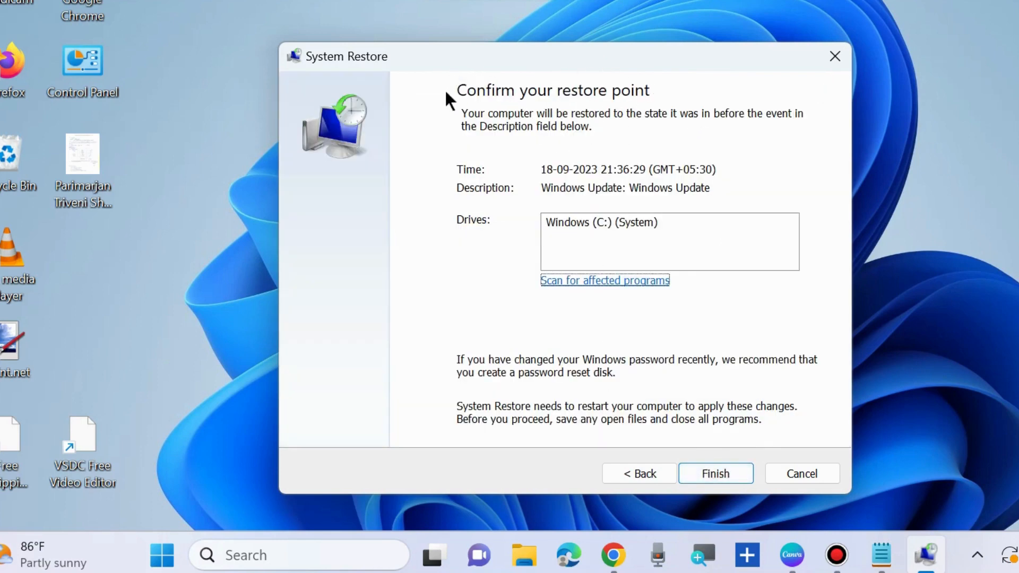
{"action": "mouse_move", "coordinate": [715, 473]}
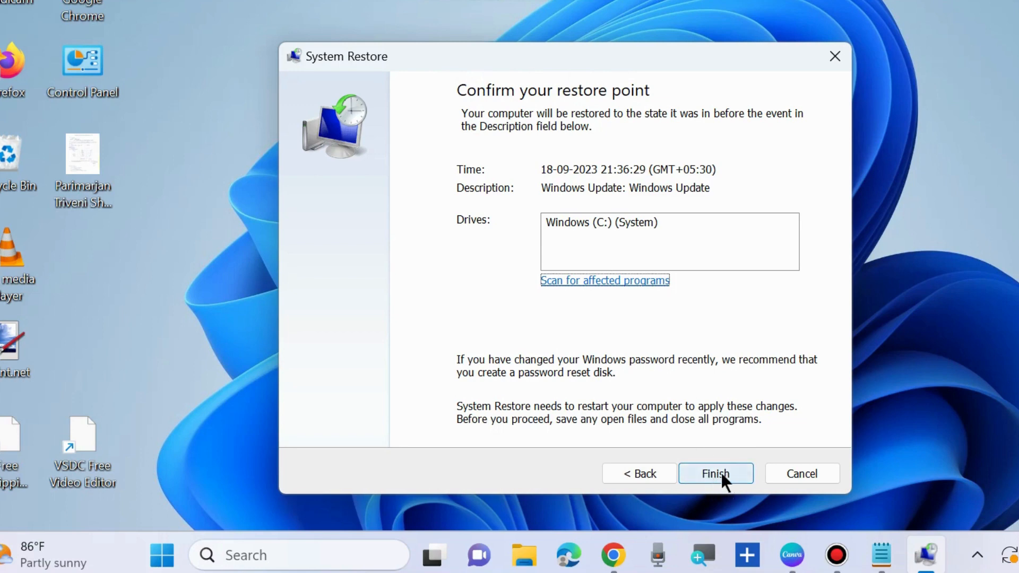